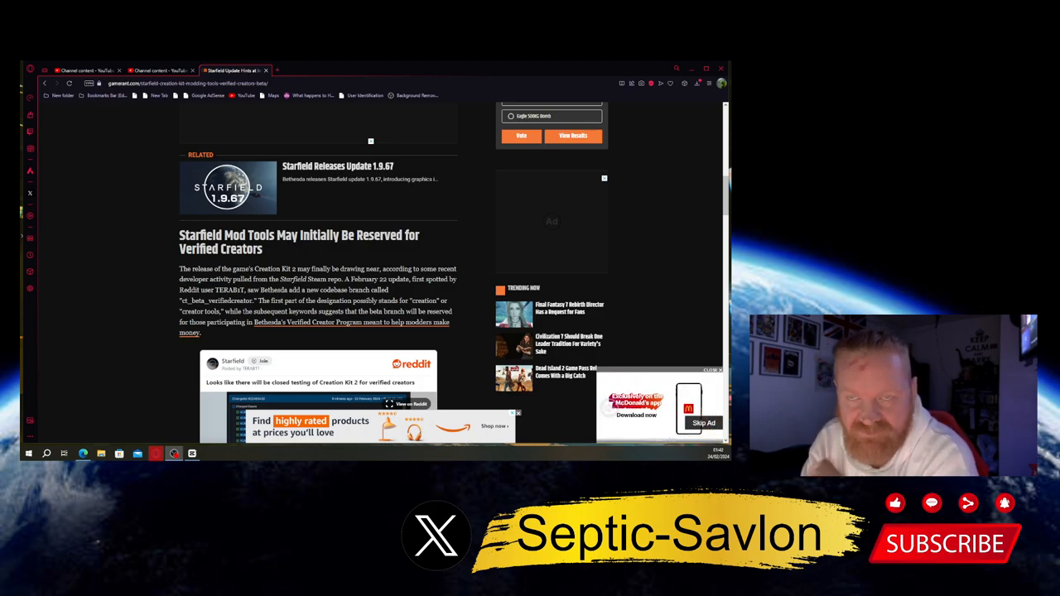
# - Finish the GameRant Starfield mod tools article, then load YouTube's home page in a new tab
pyautogui.click(702, 424)
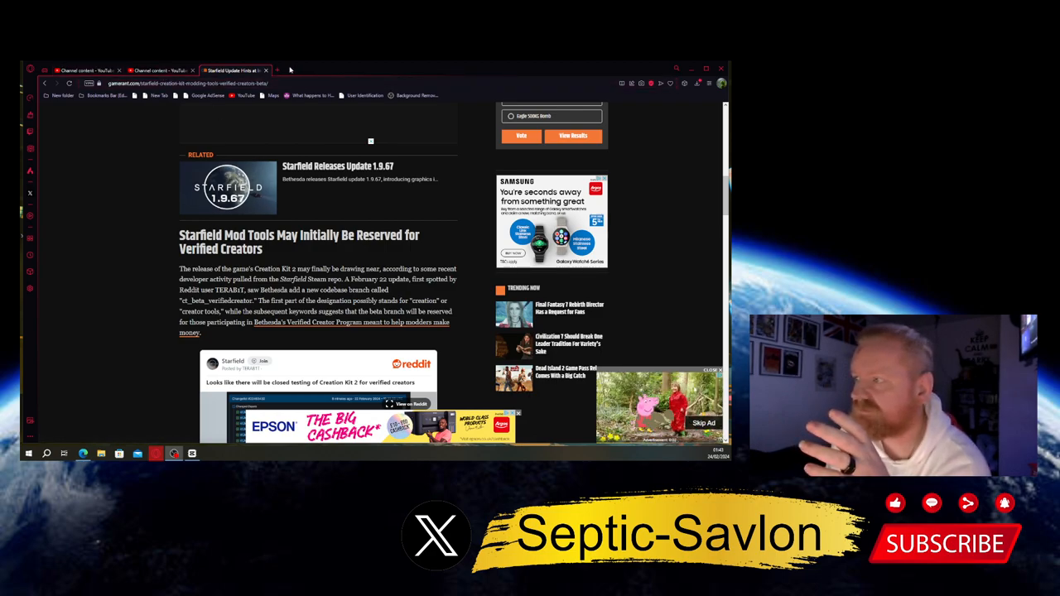
pyautogui.click(350, 70)
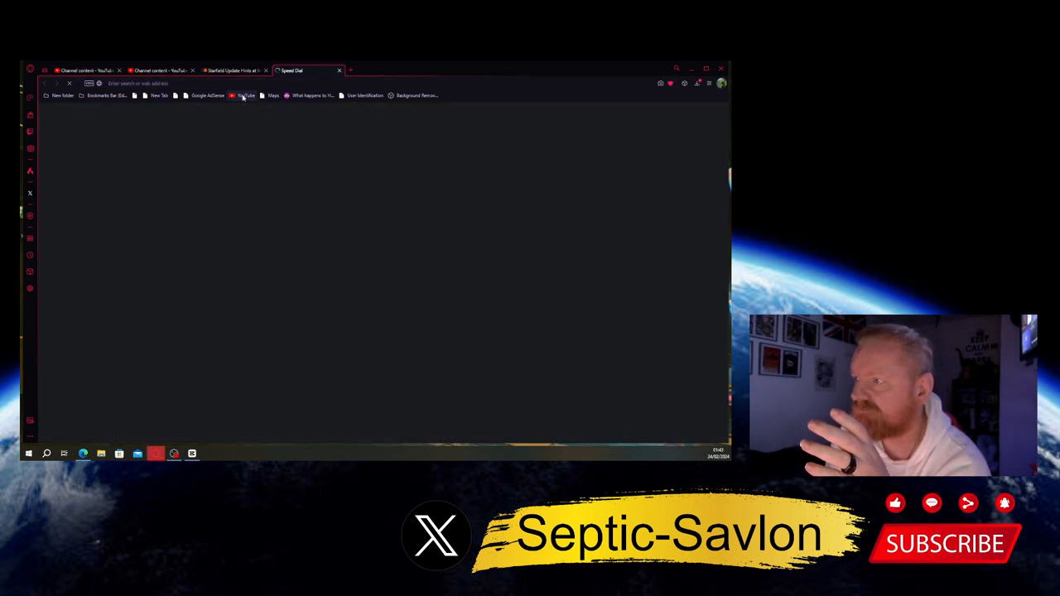
pyautogui.click(245, 94)
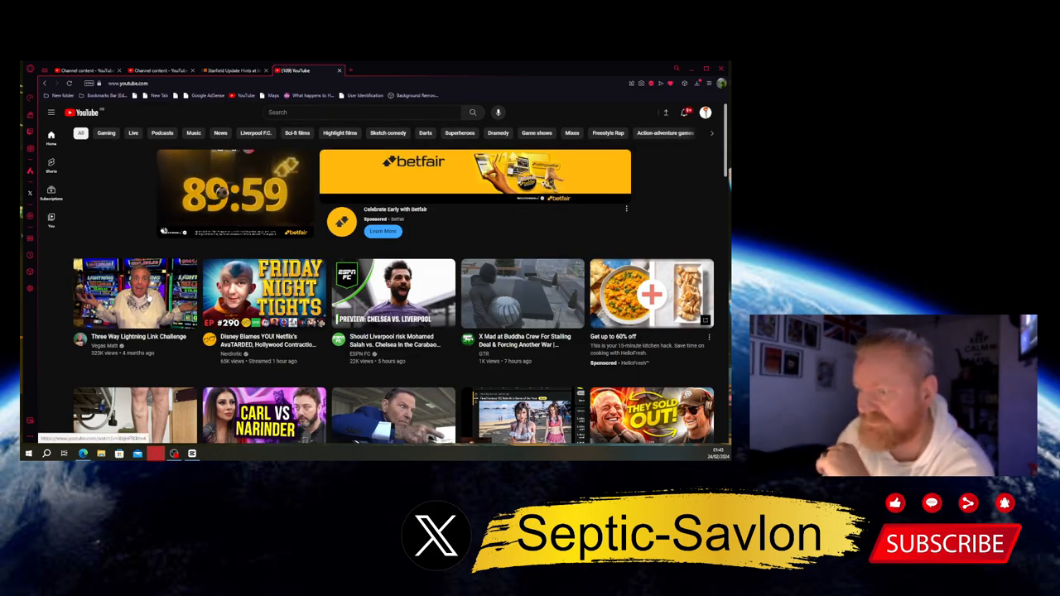
# - Play the 'Three Way Lightning Link Challenge' video, then close its tab to return to GameRant
pyautogui.click(136, 295)
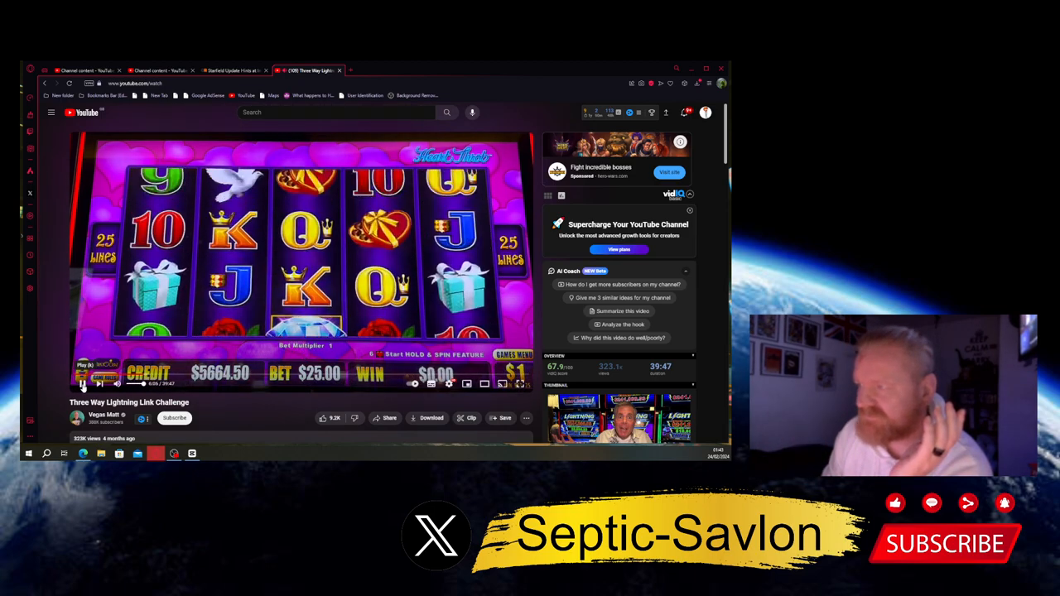
pyautogui.click(231, 69)
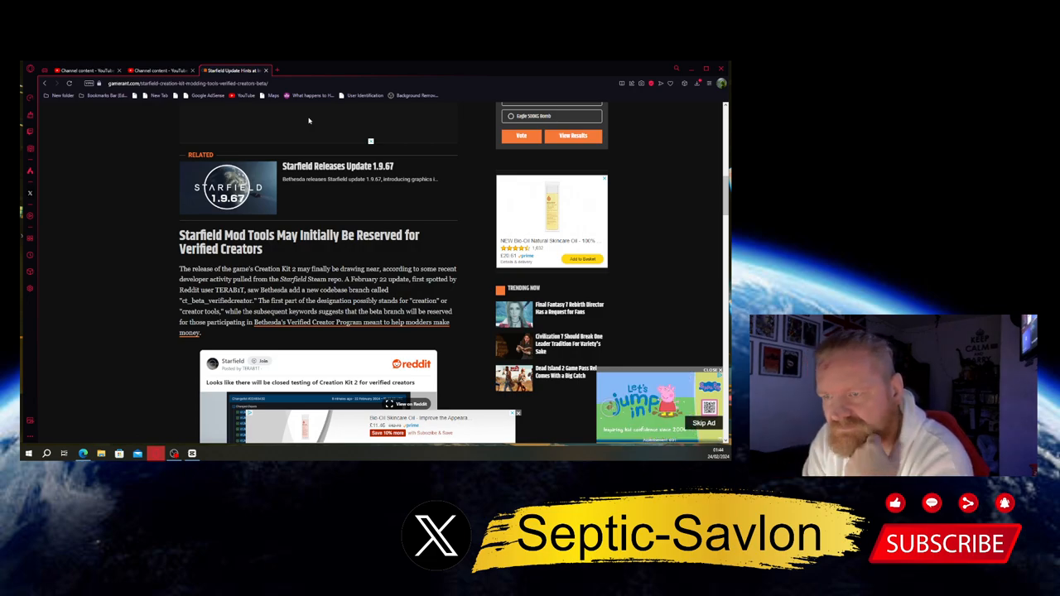
pyautogui.click(711, 370)
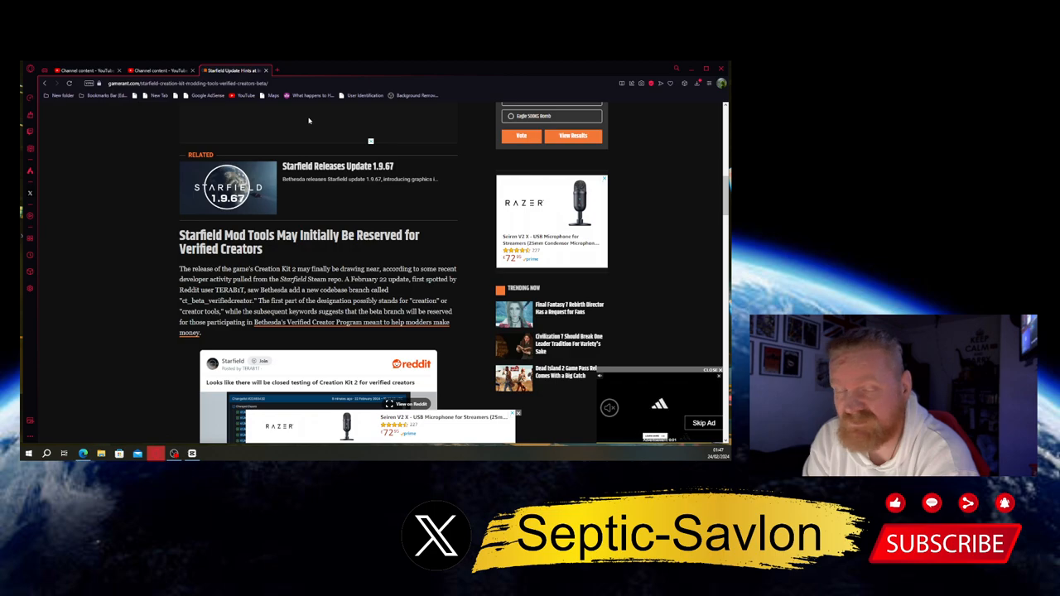
# - Dismiss the floating video ad overlaying the GameRant Starfield article
pyautogui.click(719, 374)
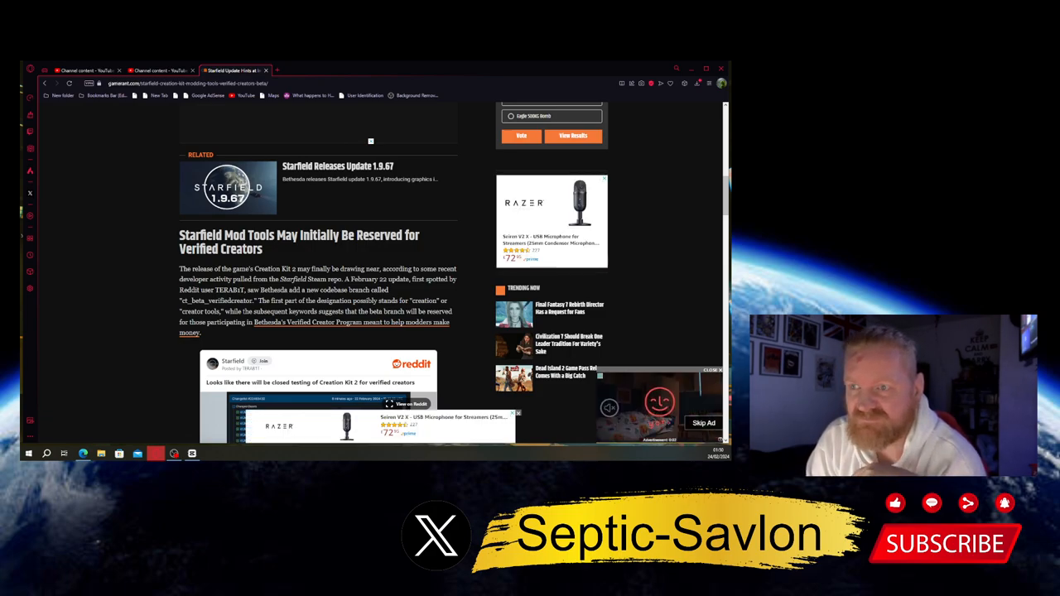
pyautogui.click(715, 371)
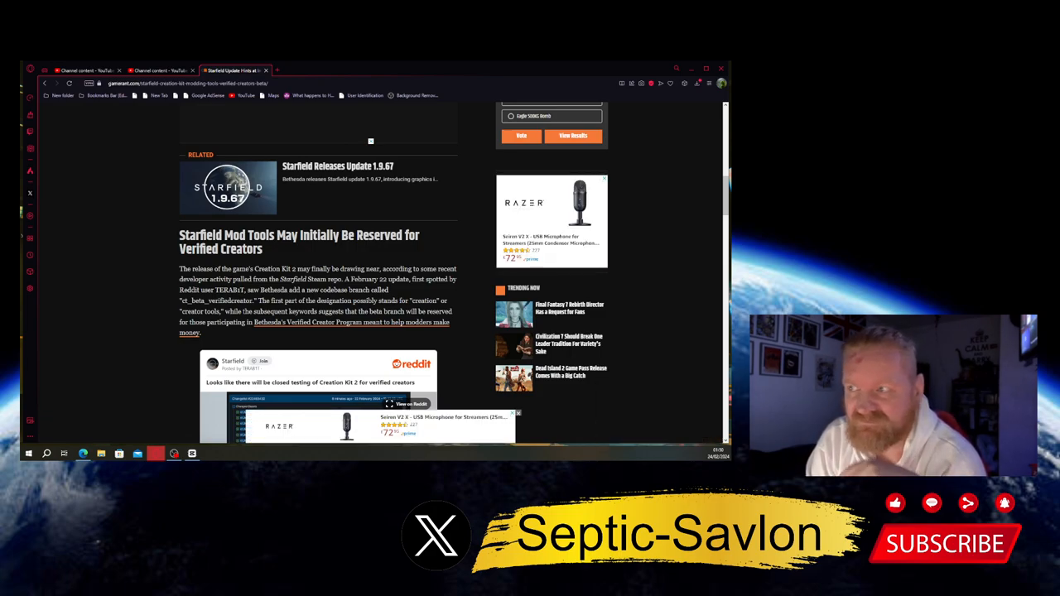